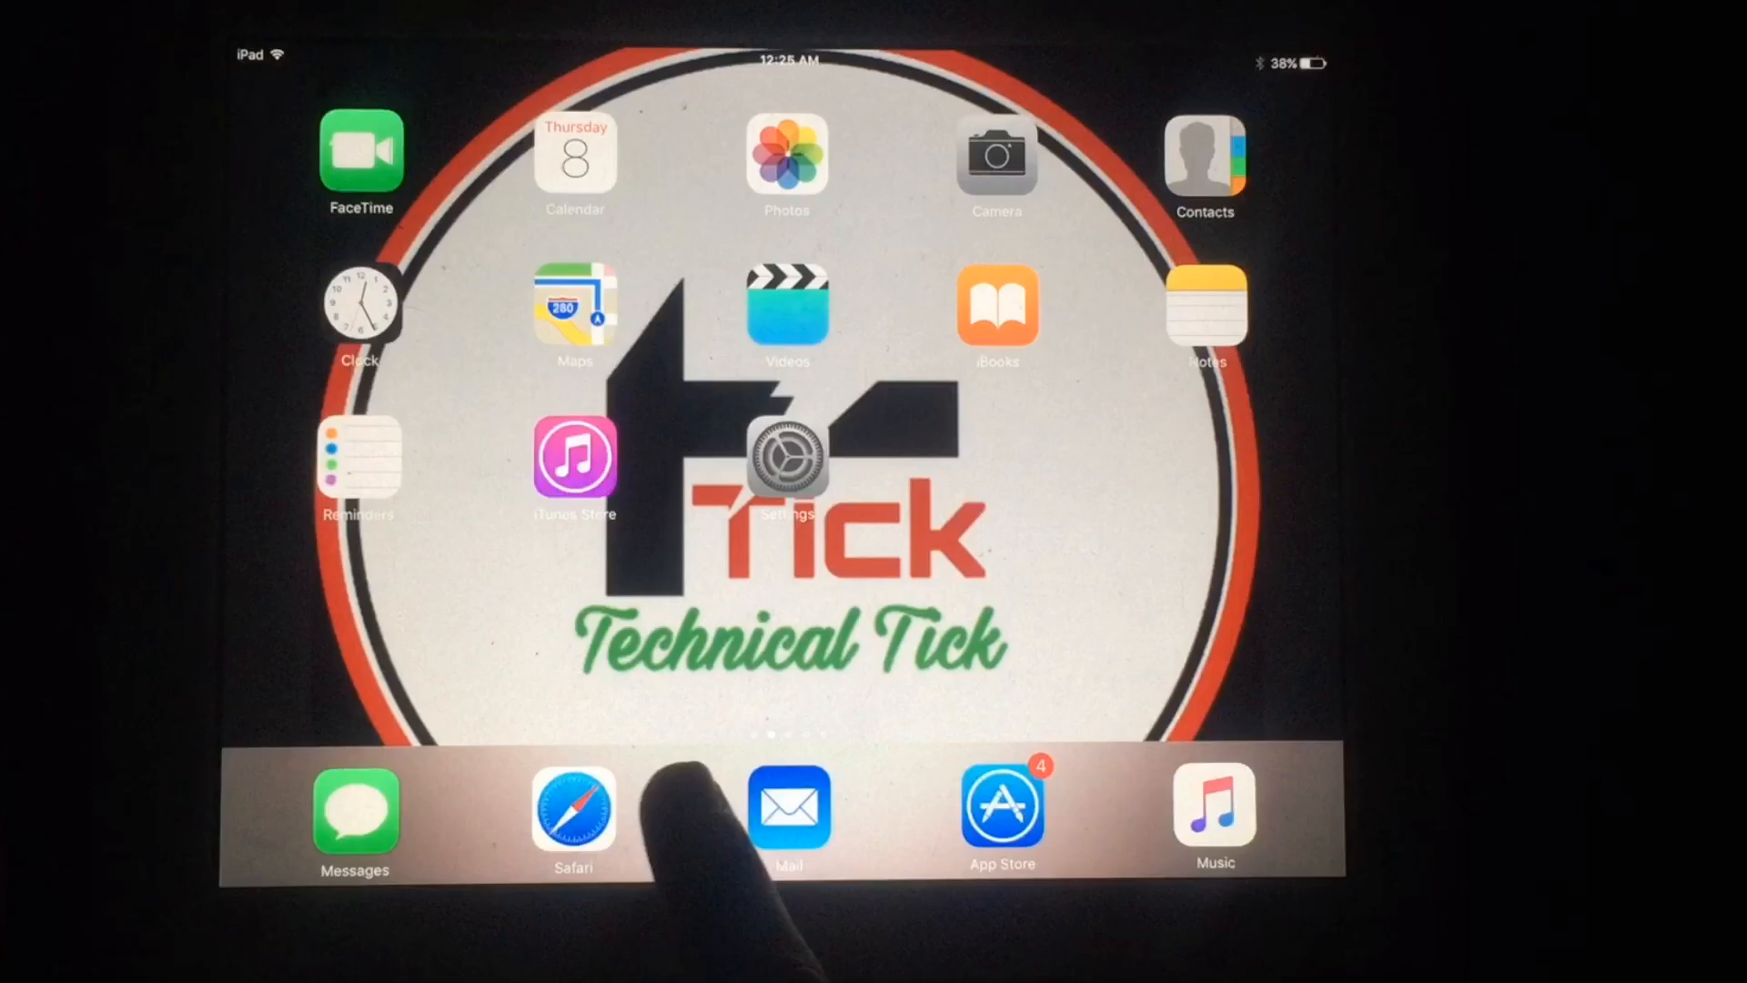
# Step: Launch Safari from the dock with an empty address field
pyautogui.click(572, 808)
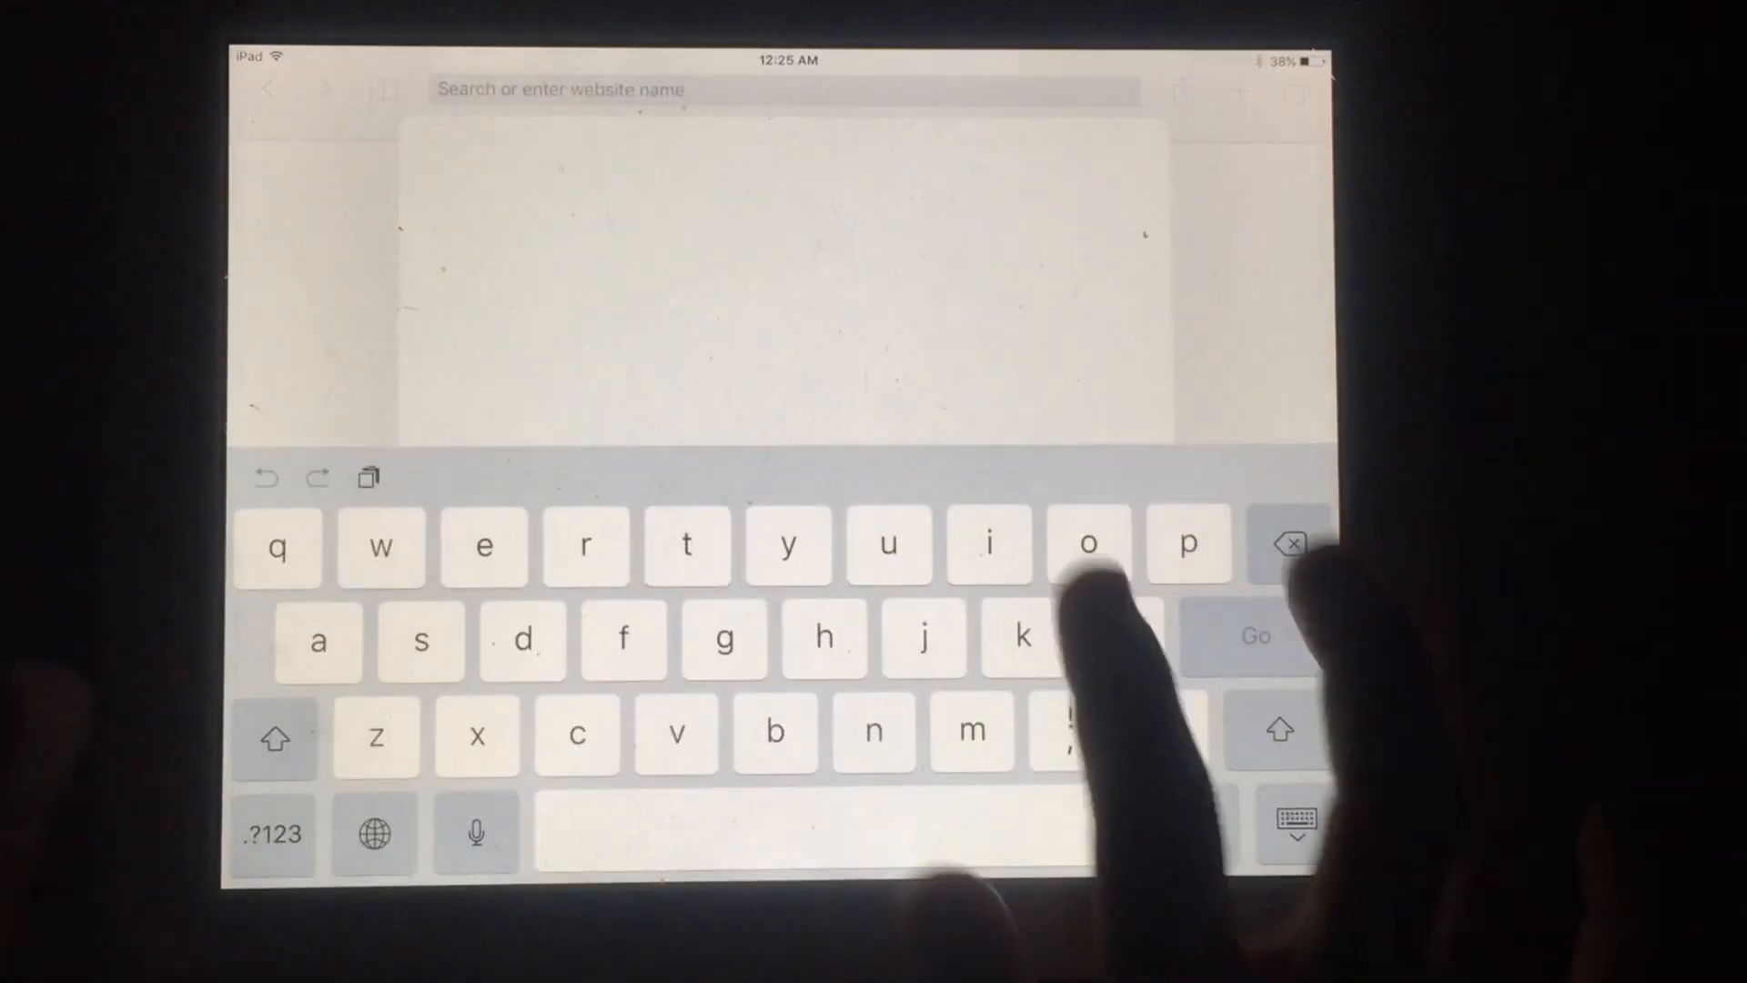
# Step: Search 'ipa apps' and load the ipa-apps.me signed apps site
pyautogui.write('ipa apps')
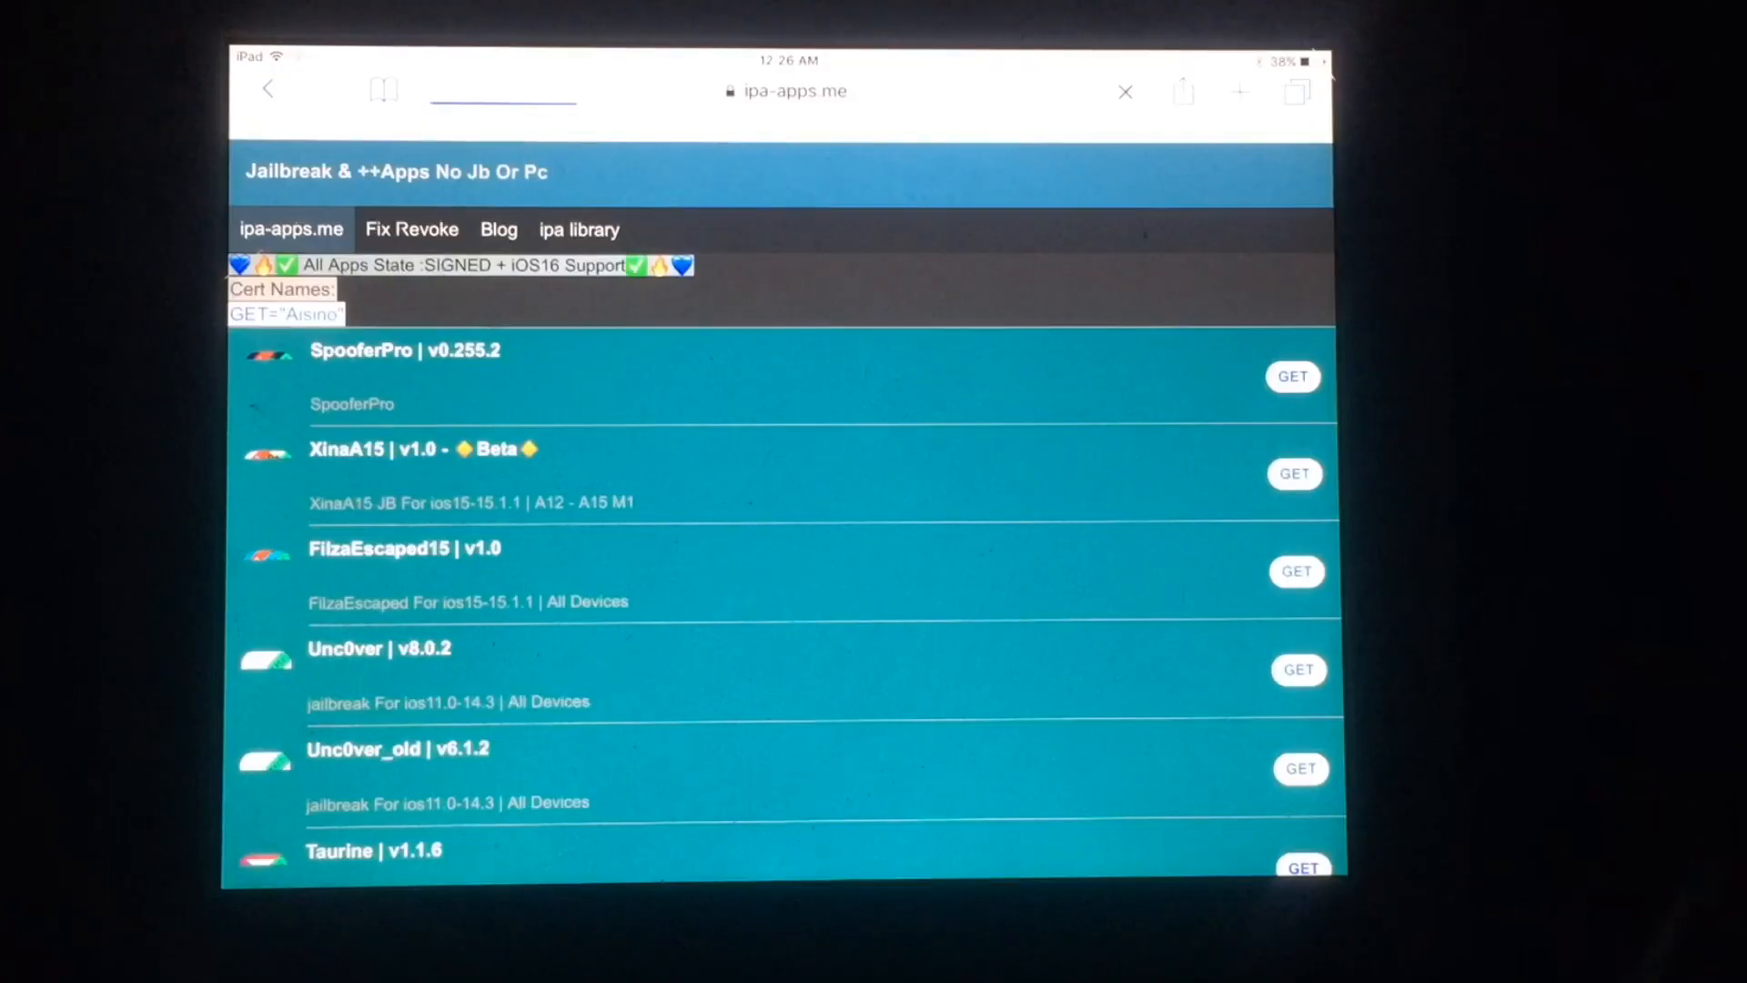
# Step: Scroll to the bottom of the ipa-apps.me list, past PhoenixJB and pangu
pyautogui.scroll(-3)
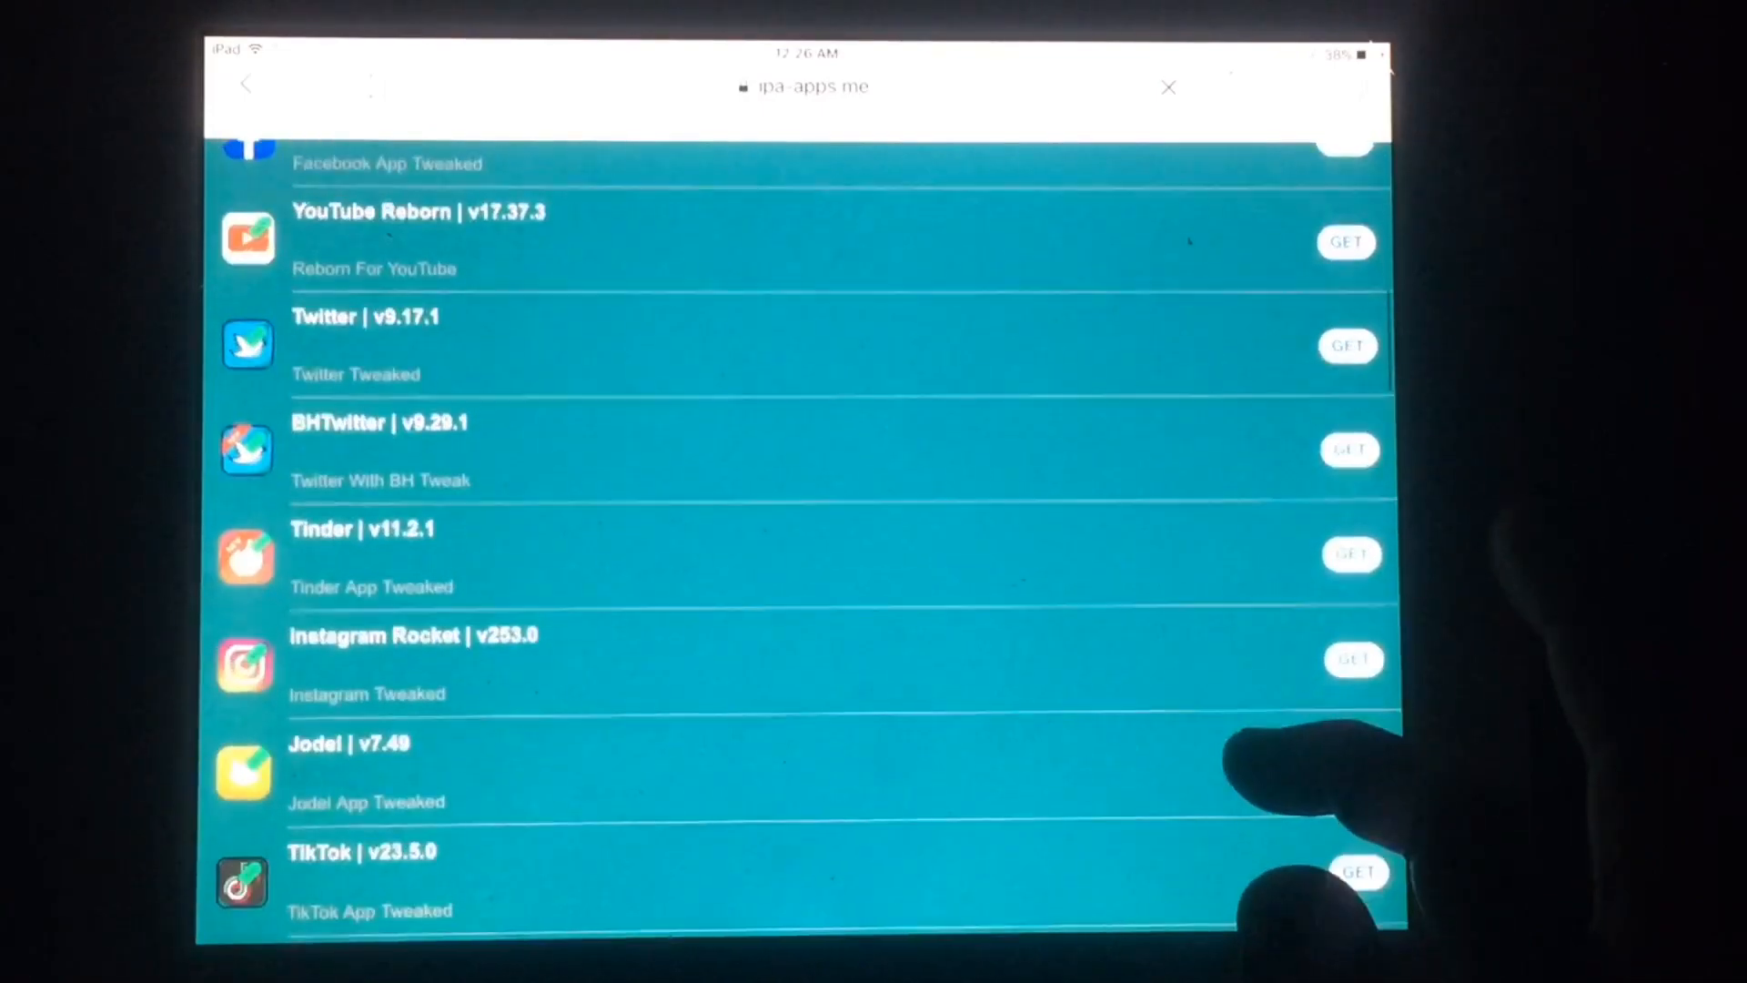
pyautogui.scroll(-3)
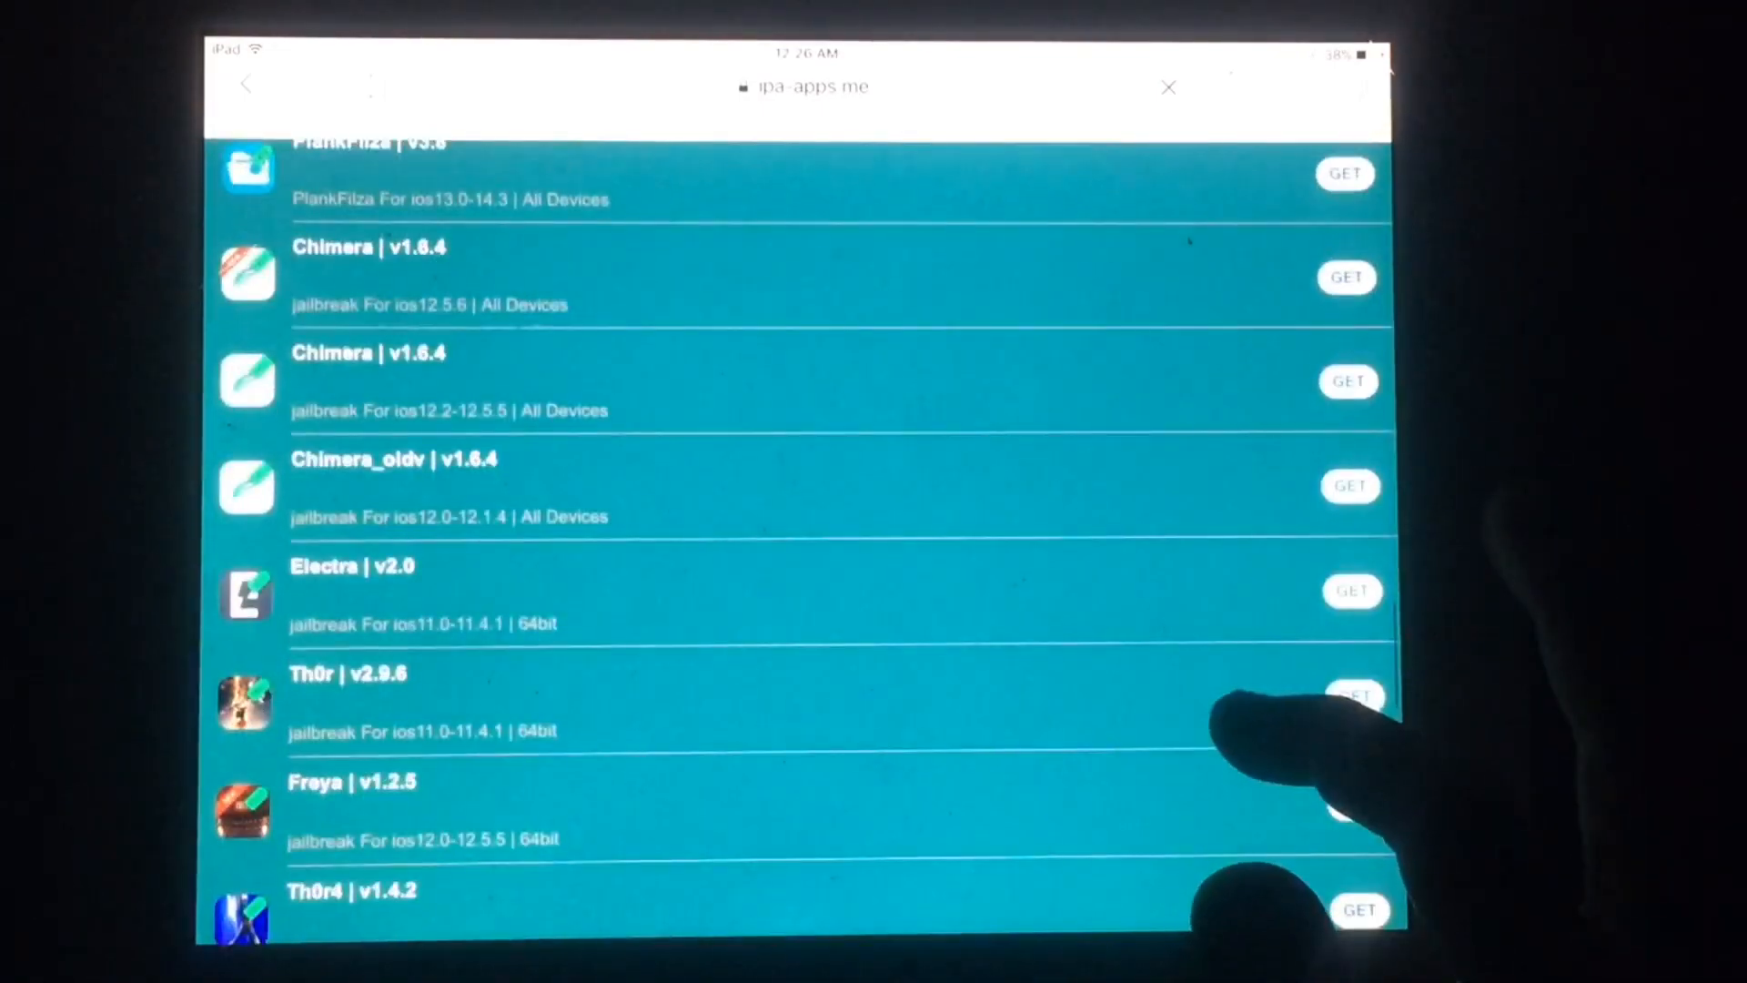
pyautogui.scroll(-3)
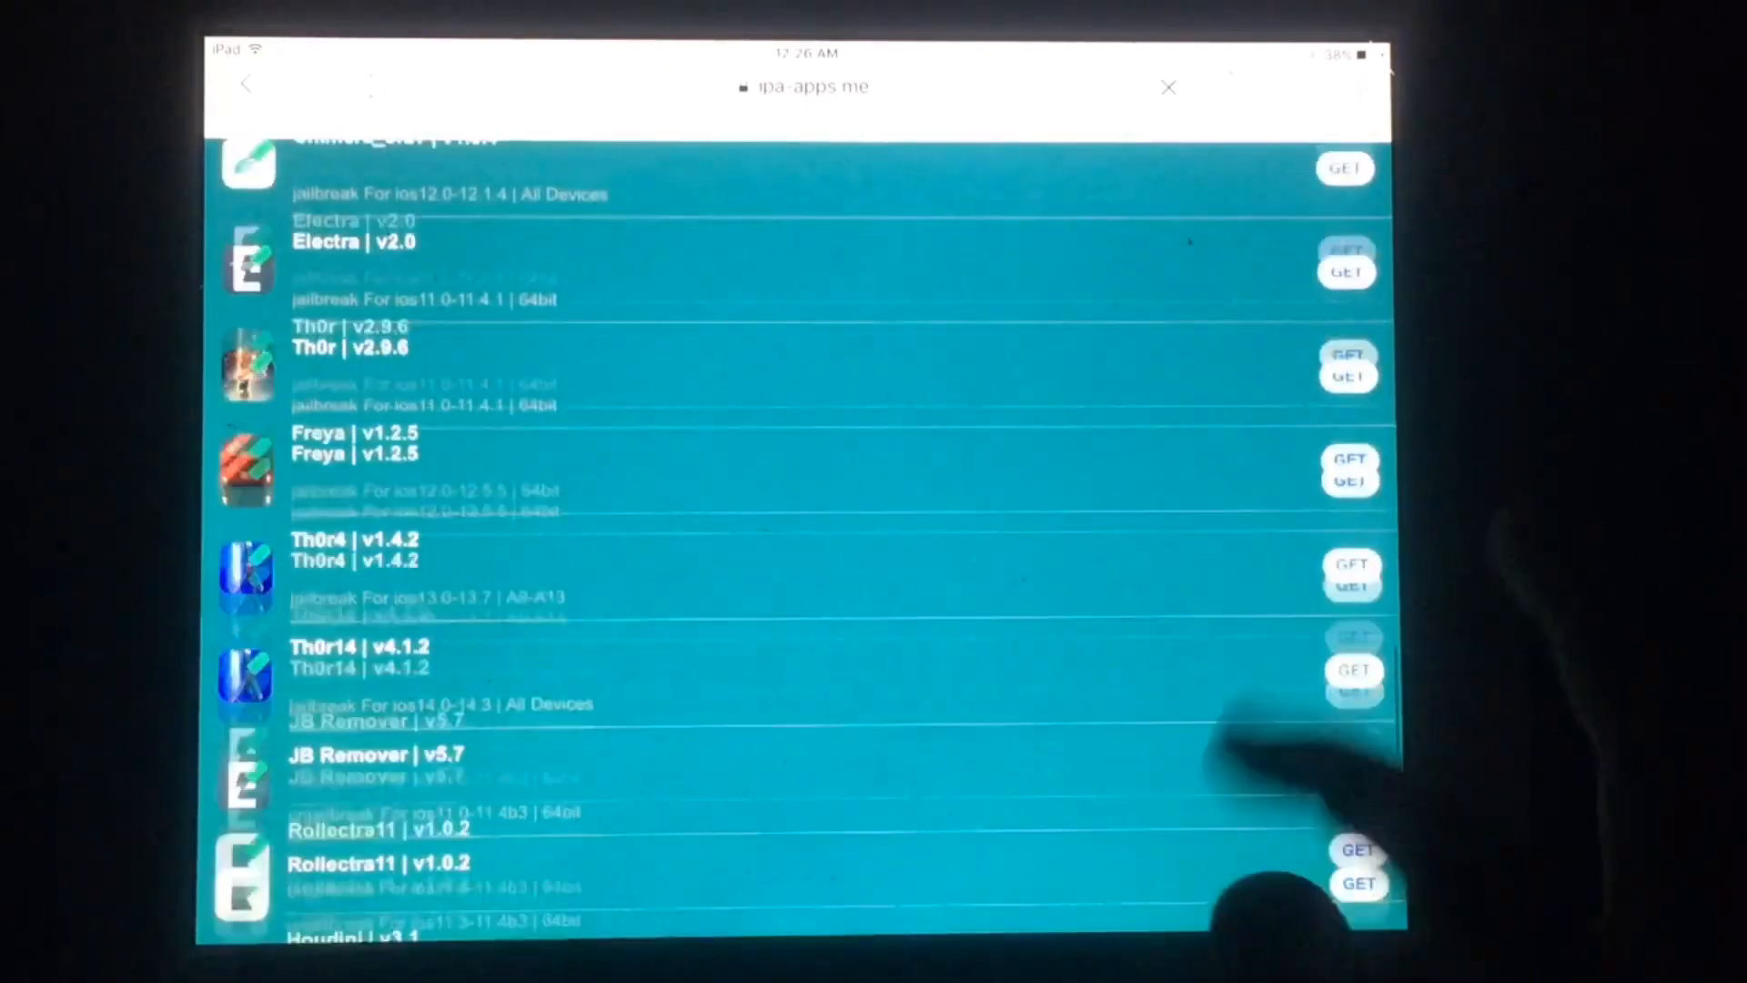
pyautogui.scroll(-3)
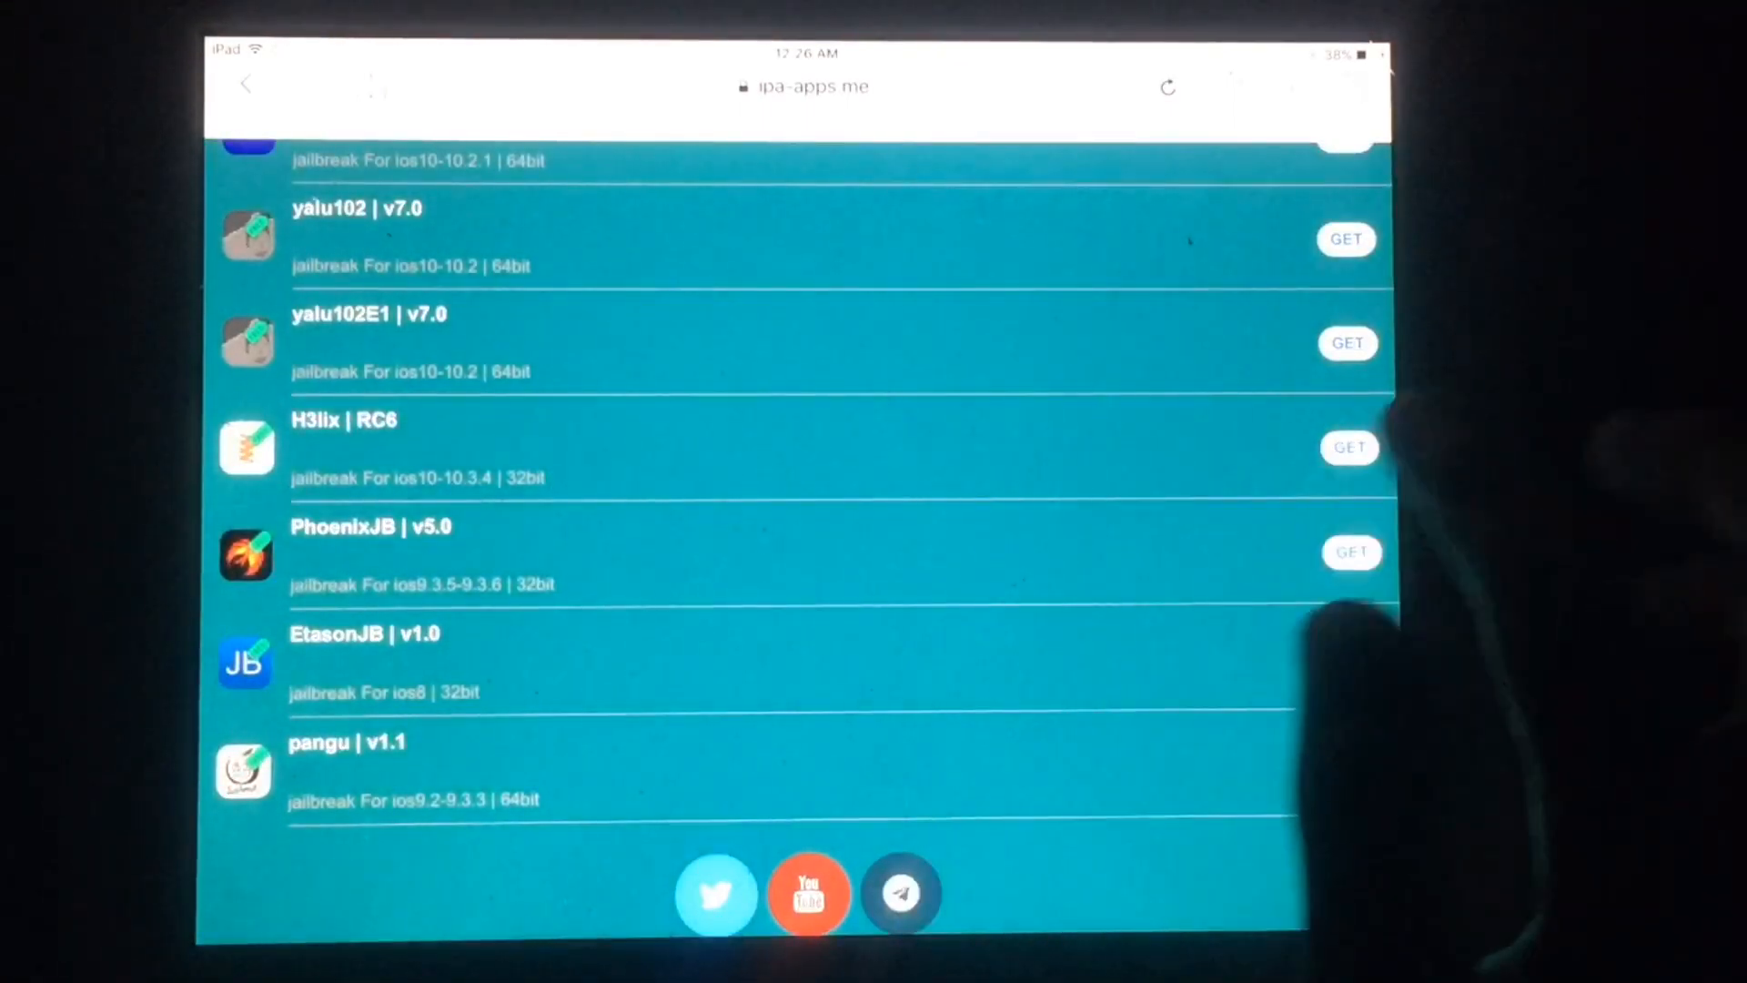
pyautogui.click(1349, 447)
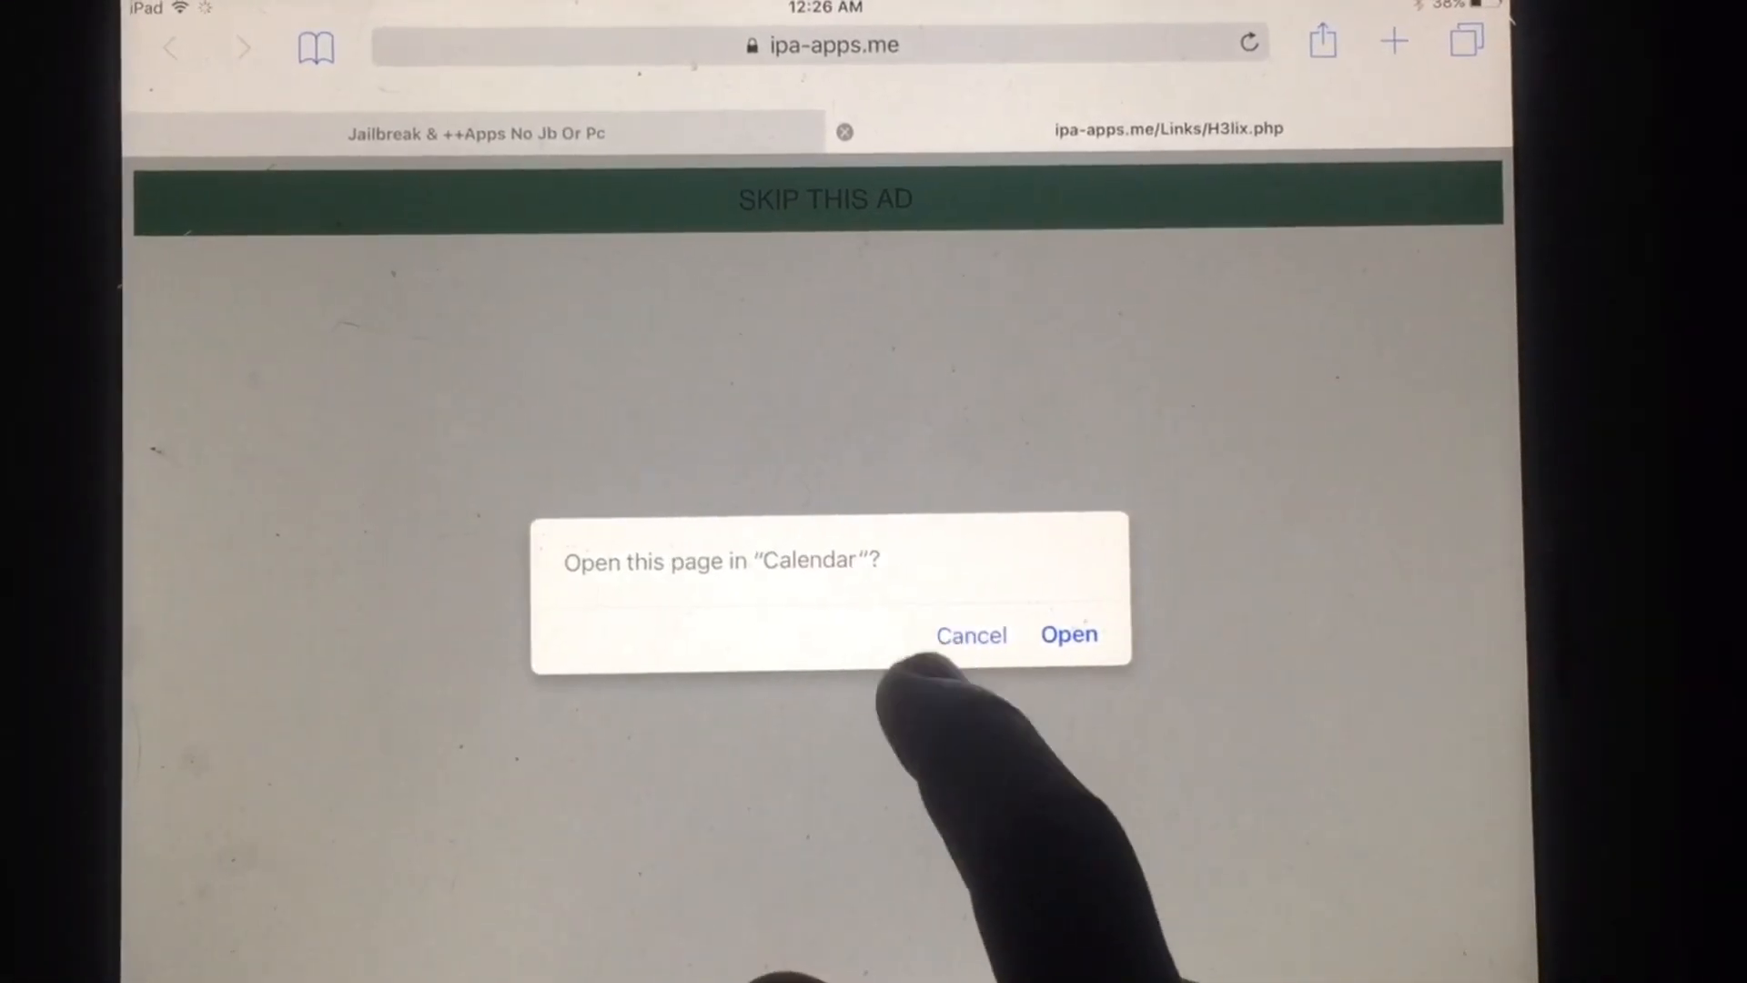
pyautogui.click(971, 634)
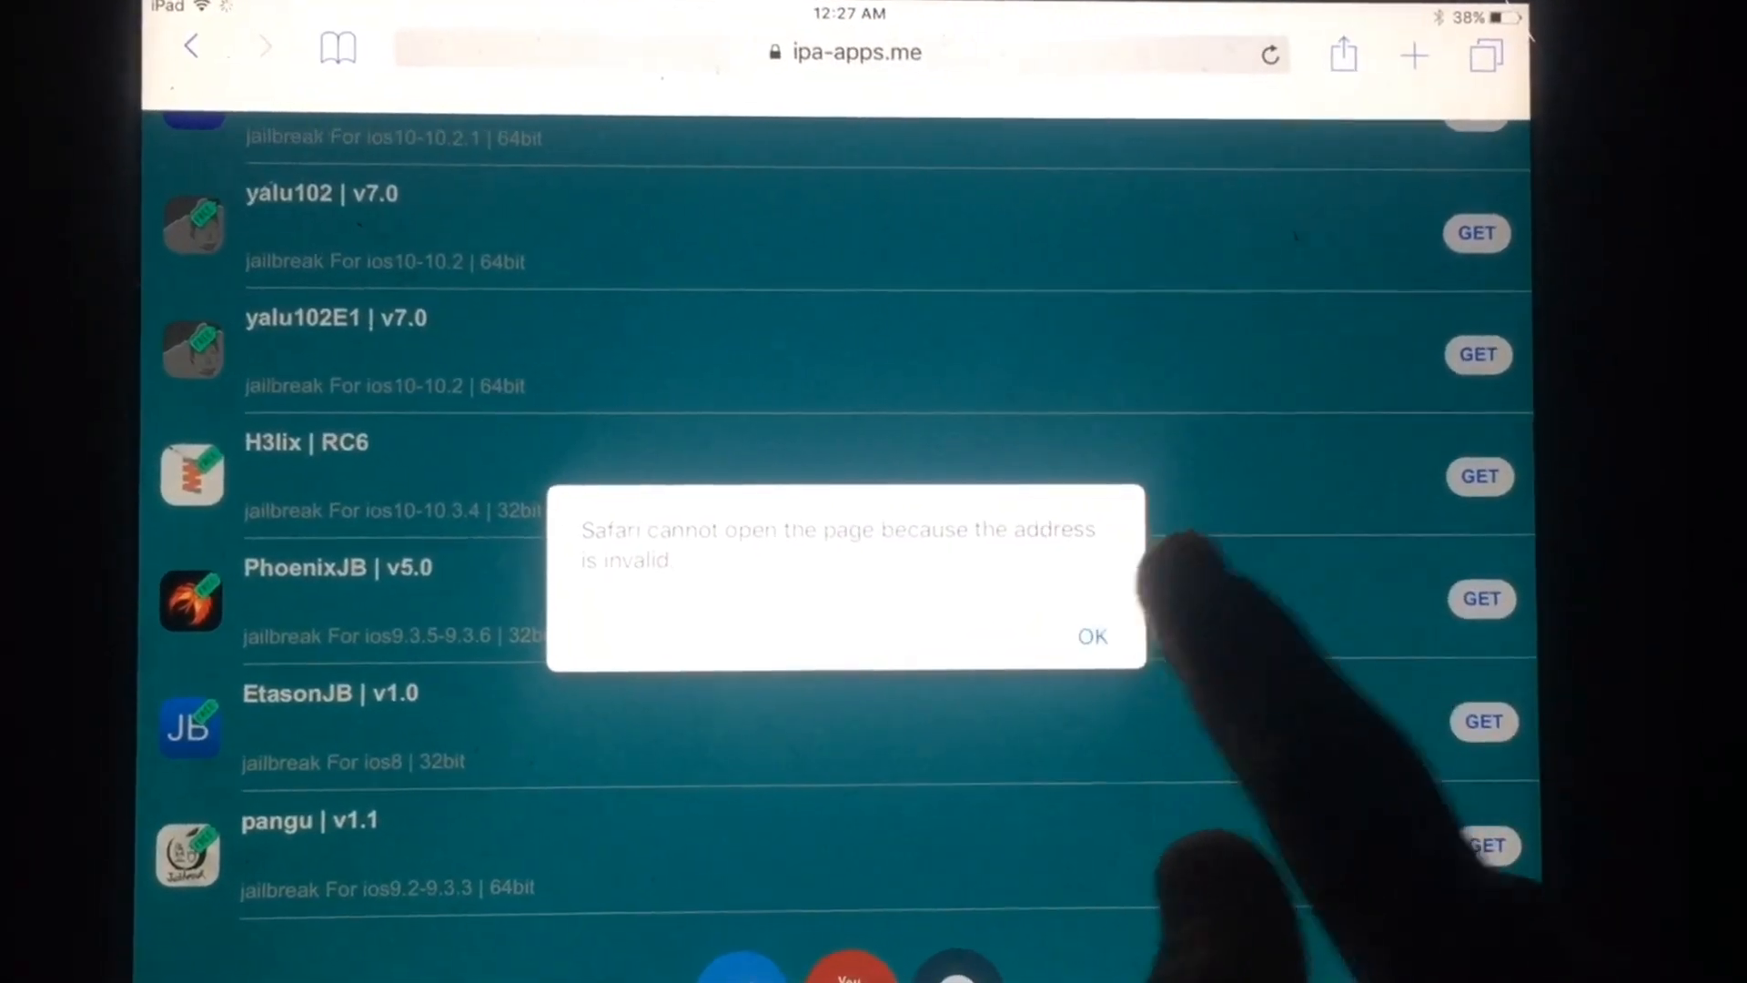
pyautogui.click(1091, 636)
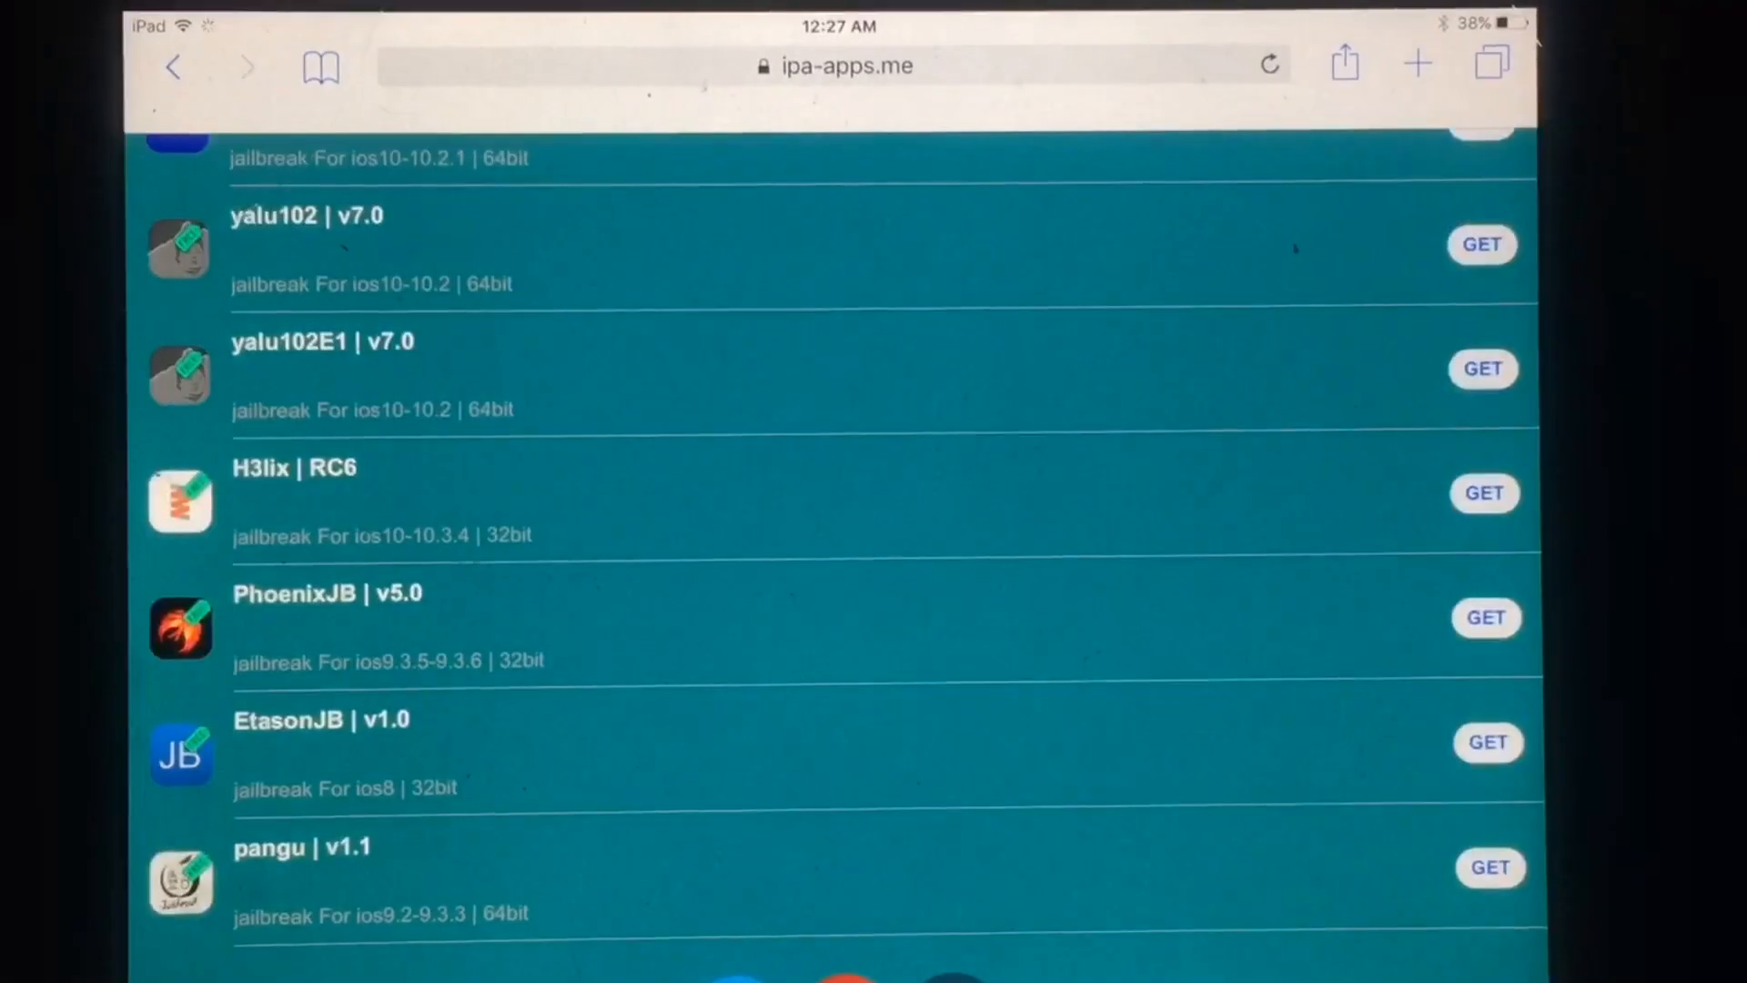
# Step: Request H3lix RC6, cancel the Open in Calendar prompt, and request it again
pyautogui.click(1484, 492)
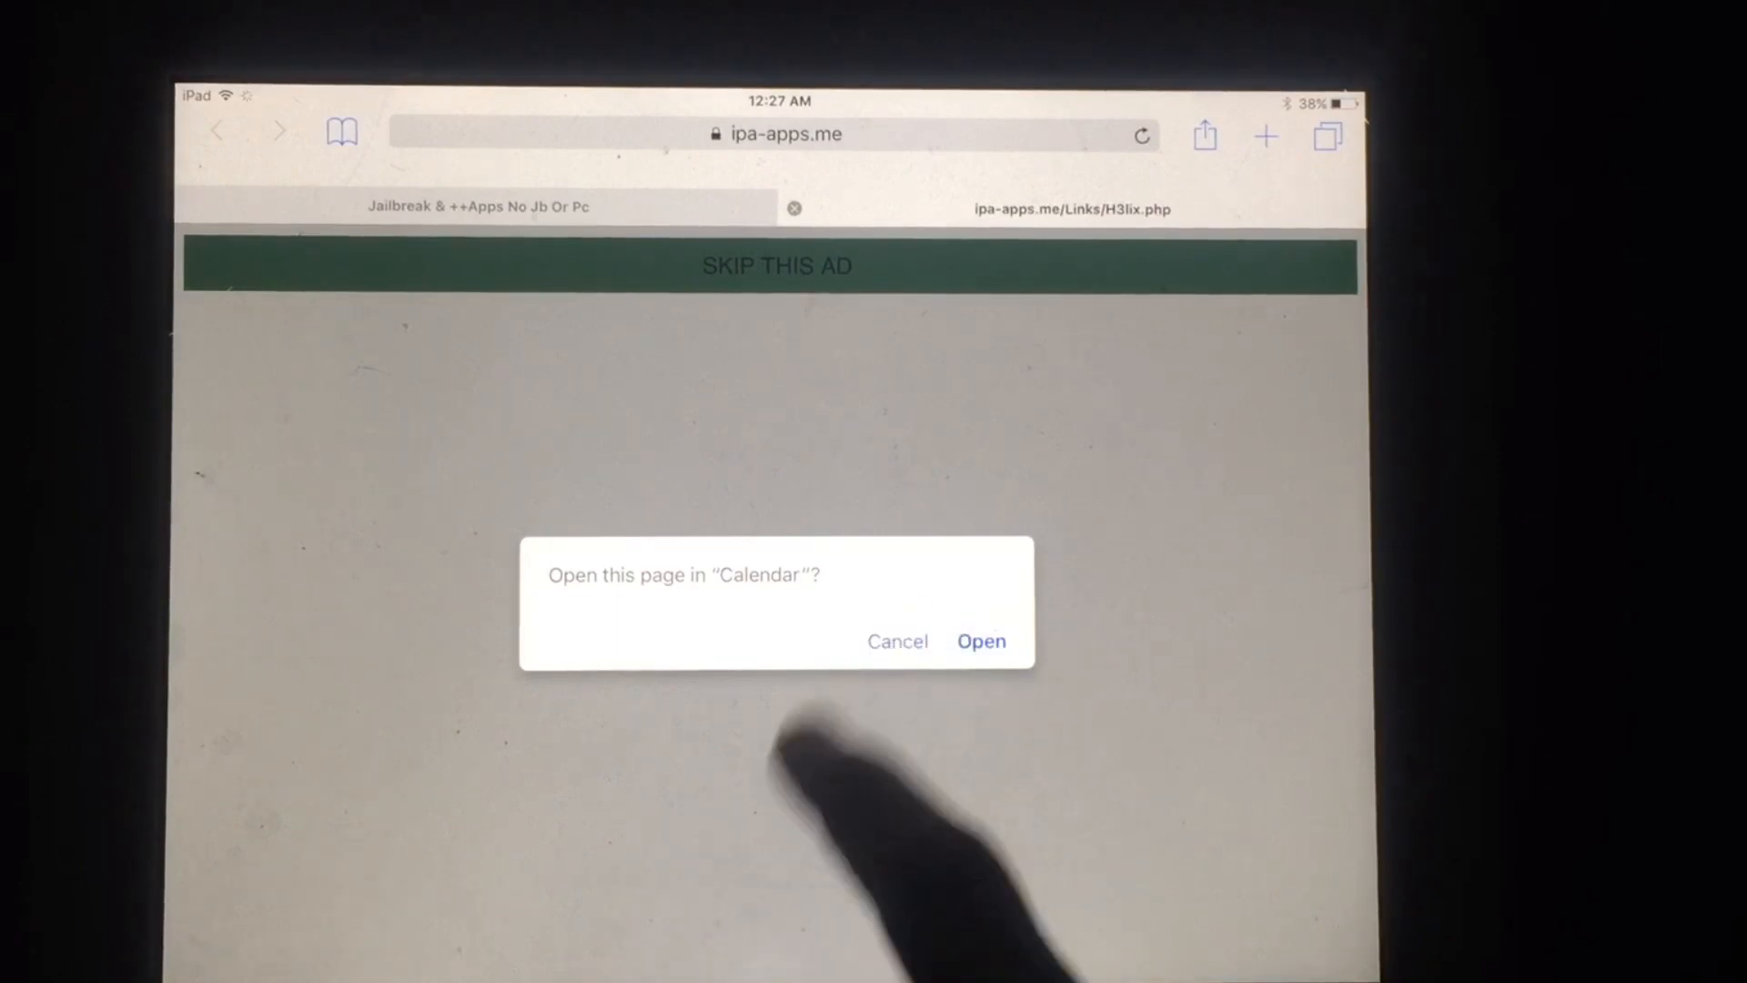
pyautogui.click(897, 641)
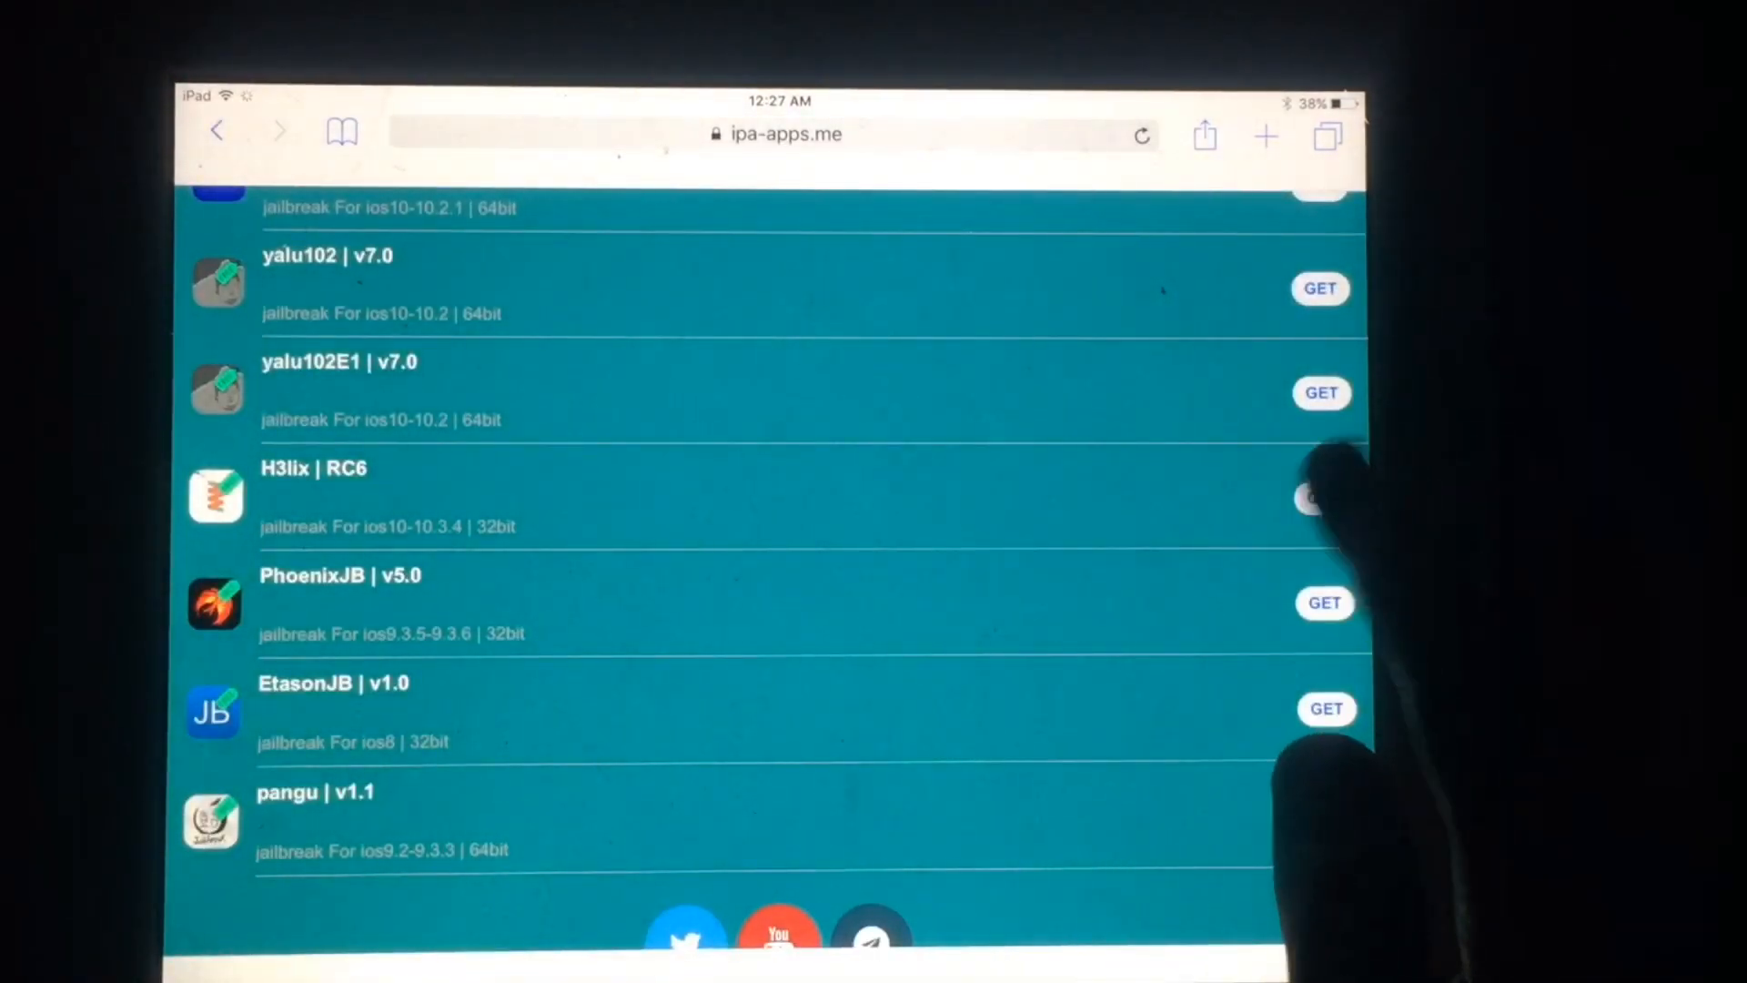
pyautogui.click(1309, 500)
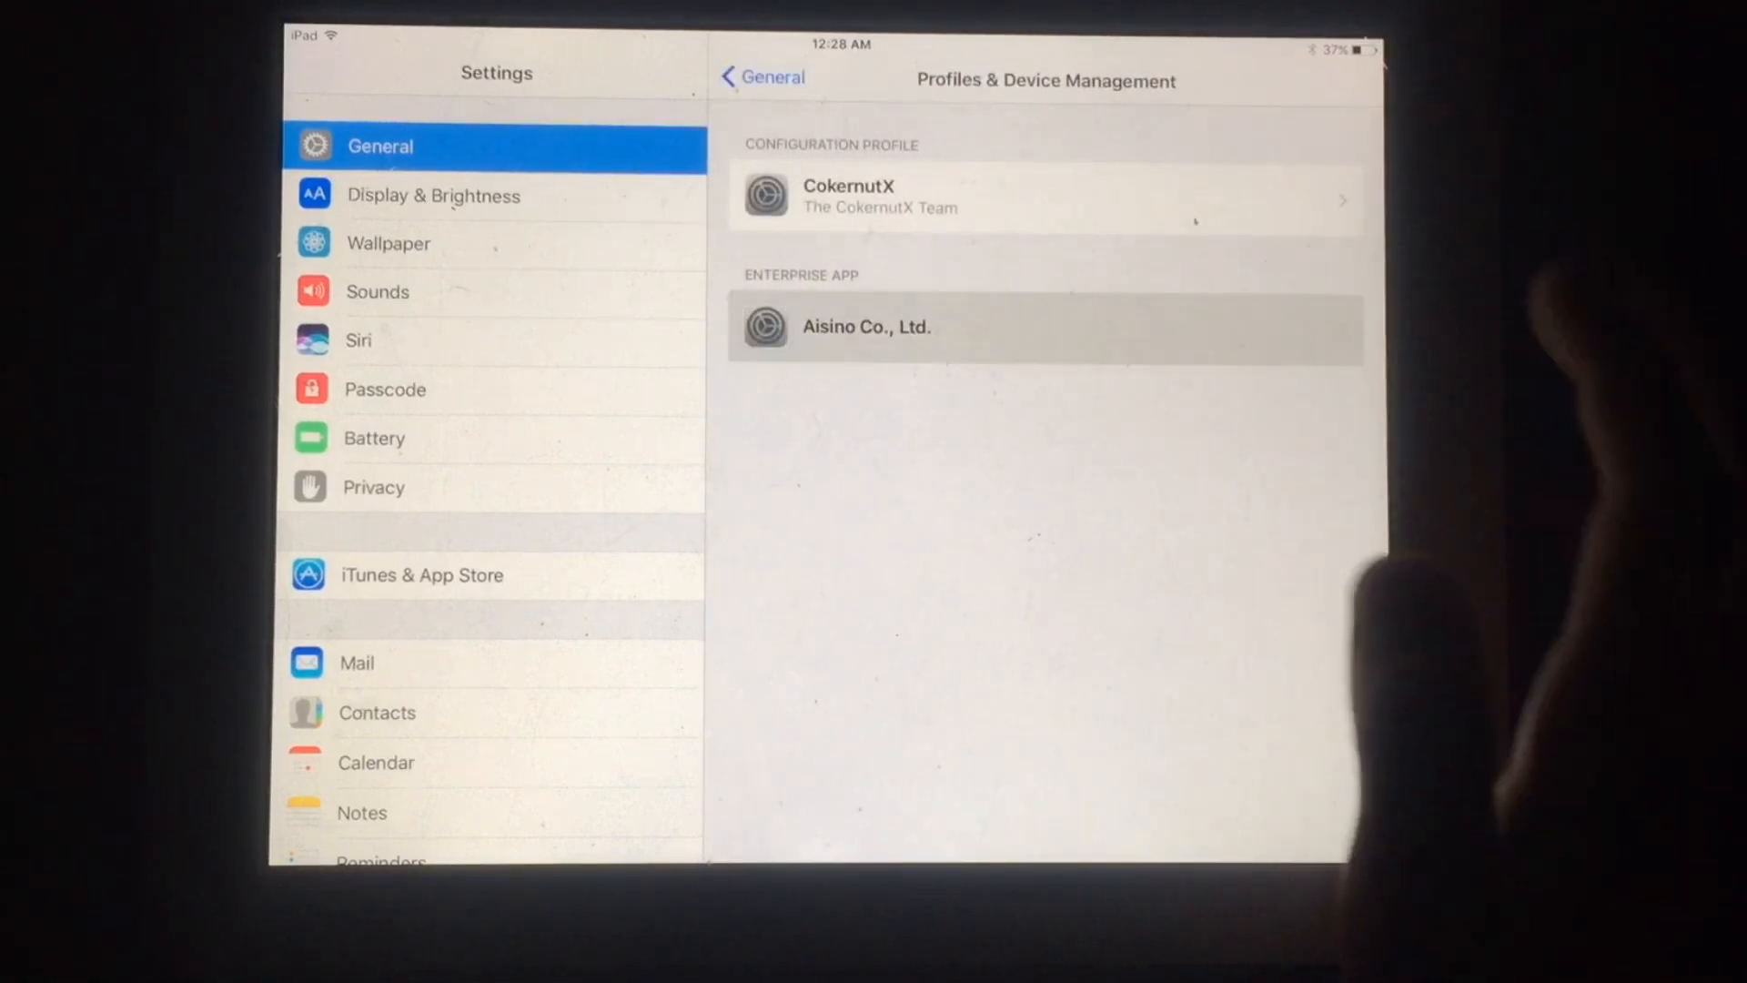
# Step: Open the Aisino Co., Ltd. enterprise app entry in Profiles & Device Management
pyautogui.click(1043, 232)
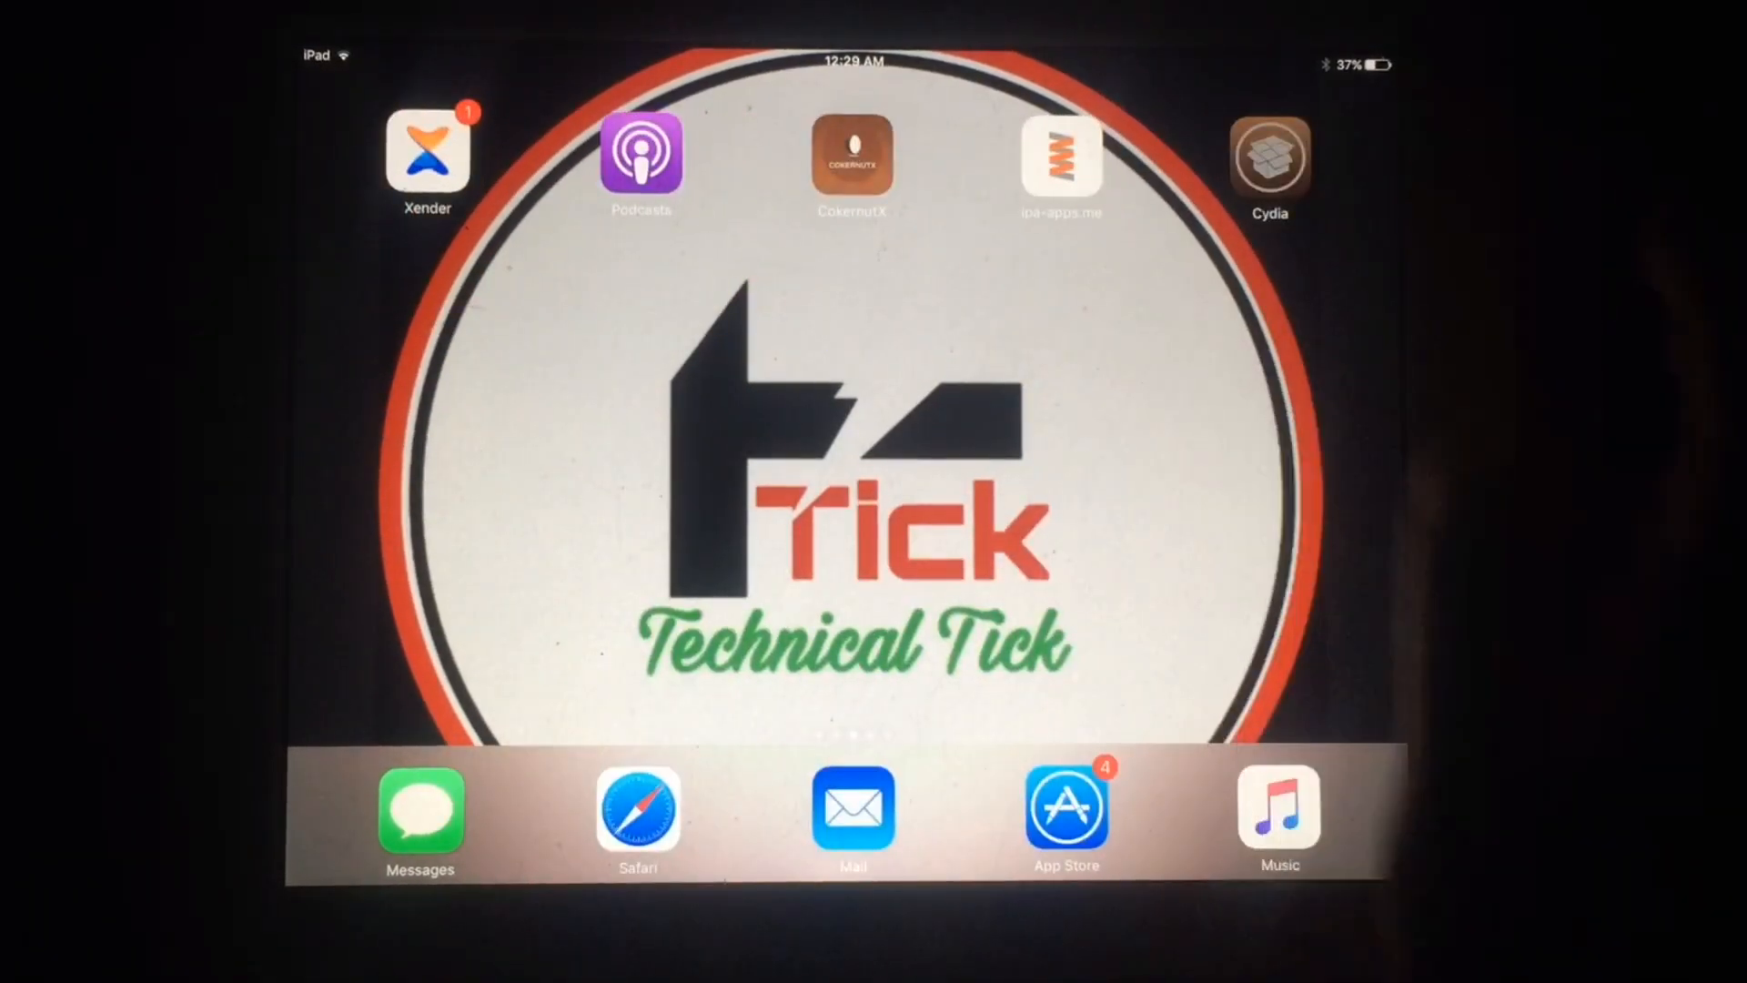
# Step: Launch Cydia from the Home Screen to its Welcome page
pyautogui.click(1267, 156)
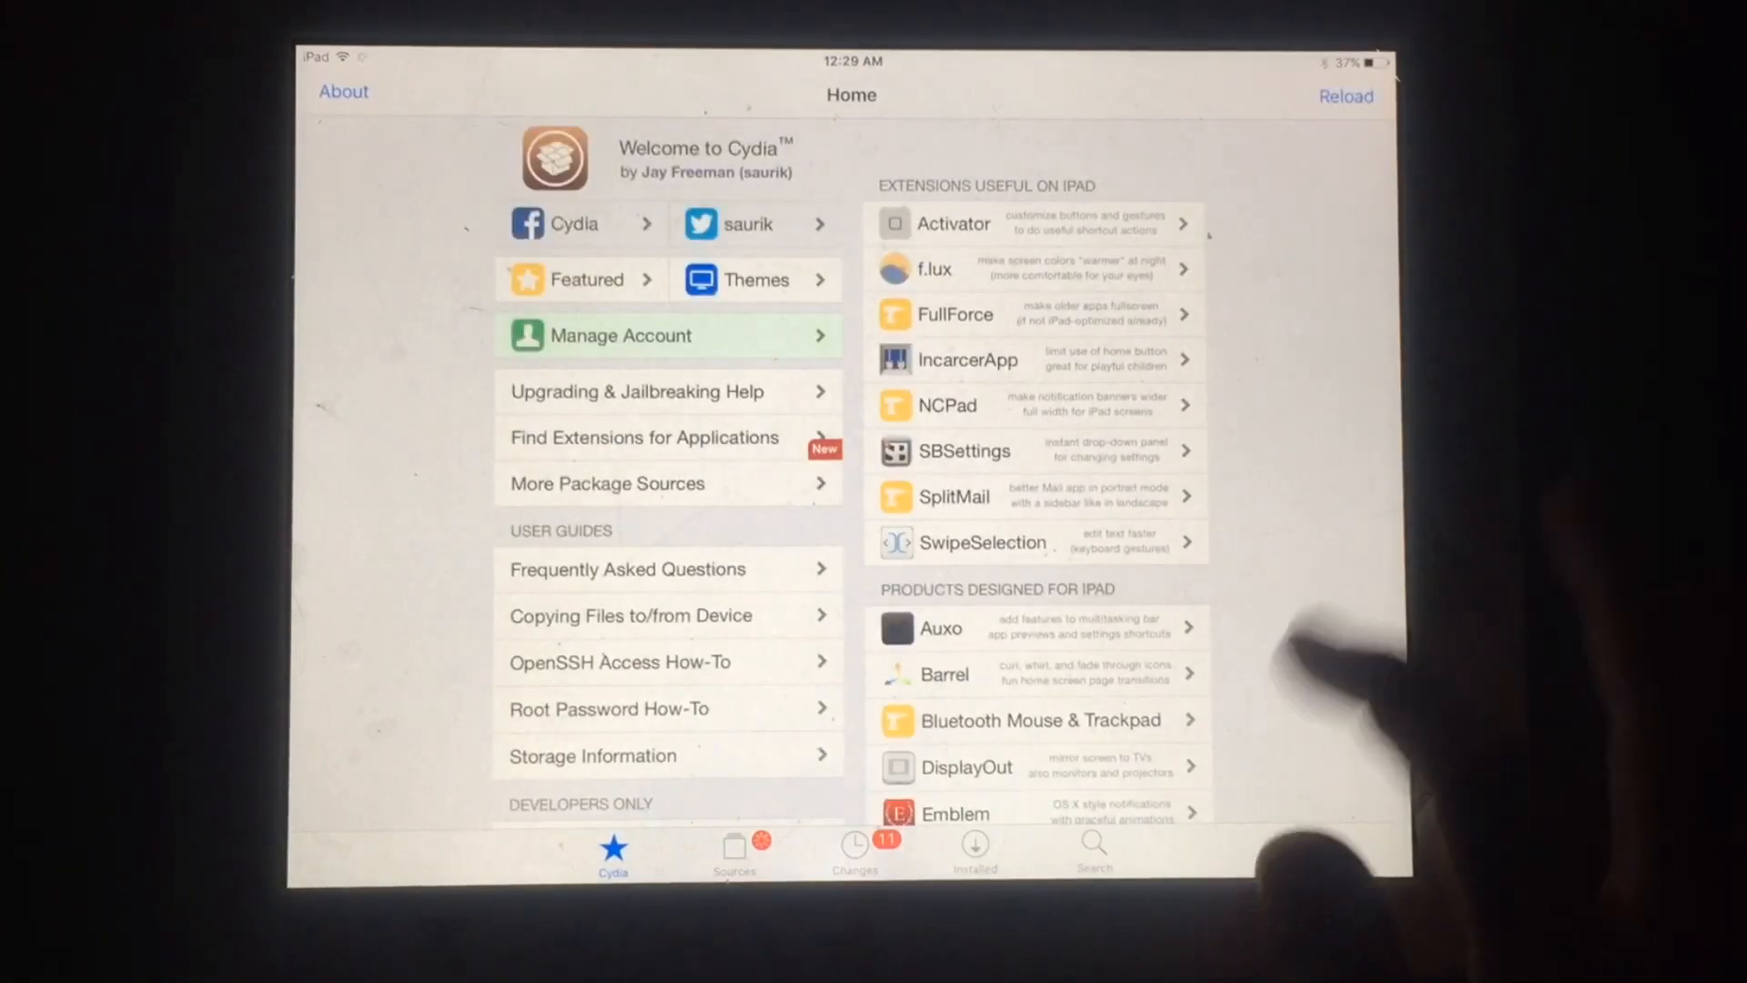